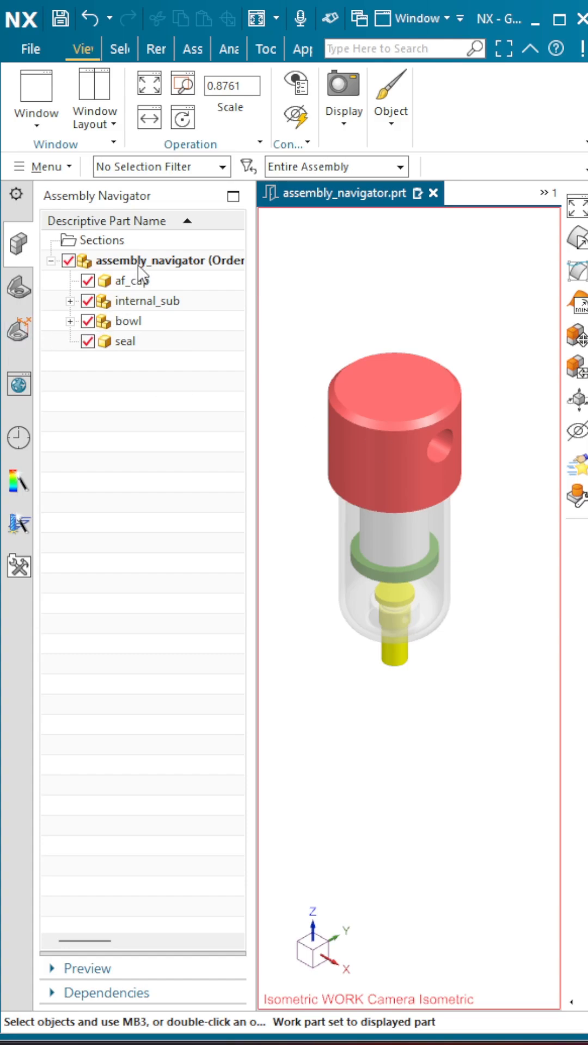
# Make the bowl component the work part so the other assembly components are dimmed
pyautogui.click(166, 260)
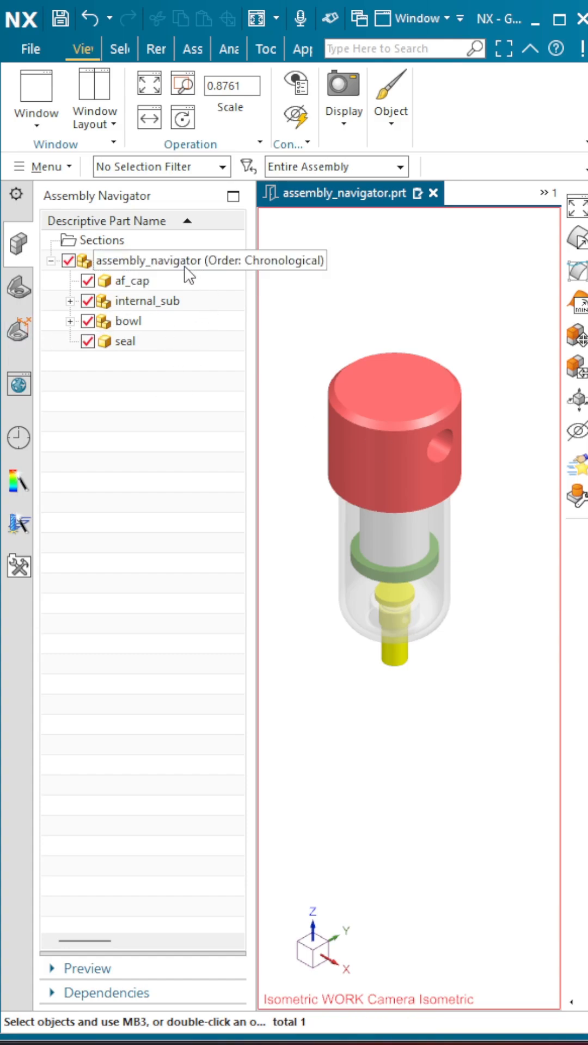
pyautogui.click(173, 260)
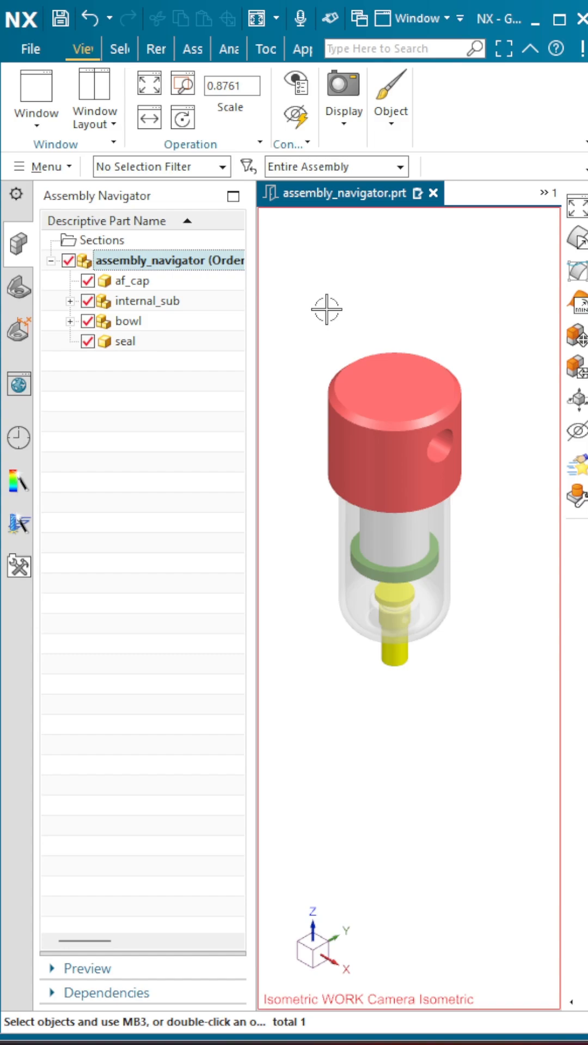
pyautogui.click(124, 321)
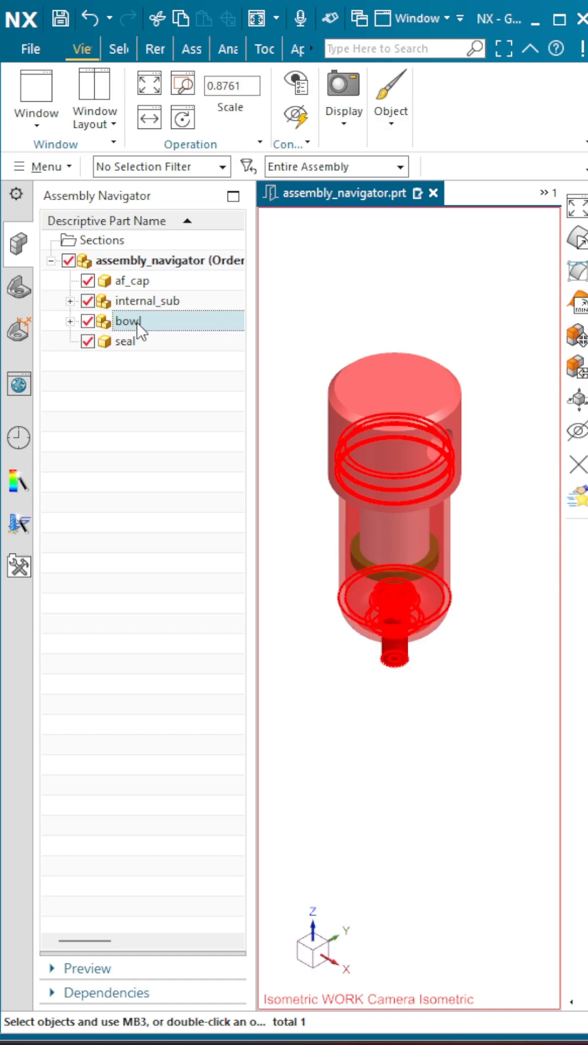
pyautogui.rightClick(125, 321)
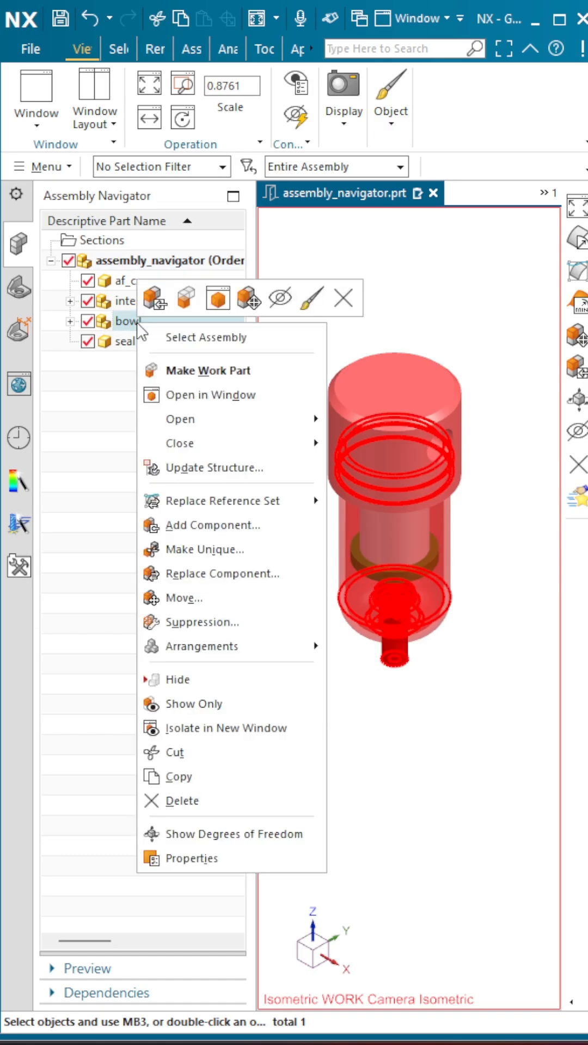
pyautogui.click(207, 370)
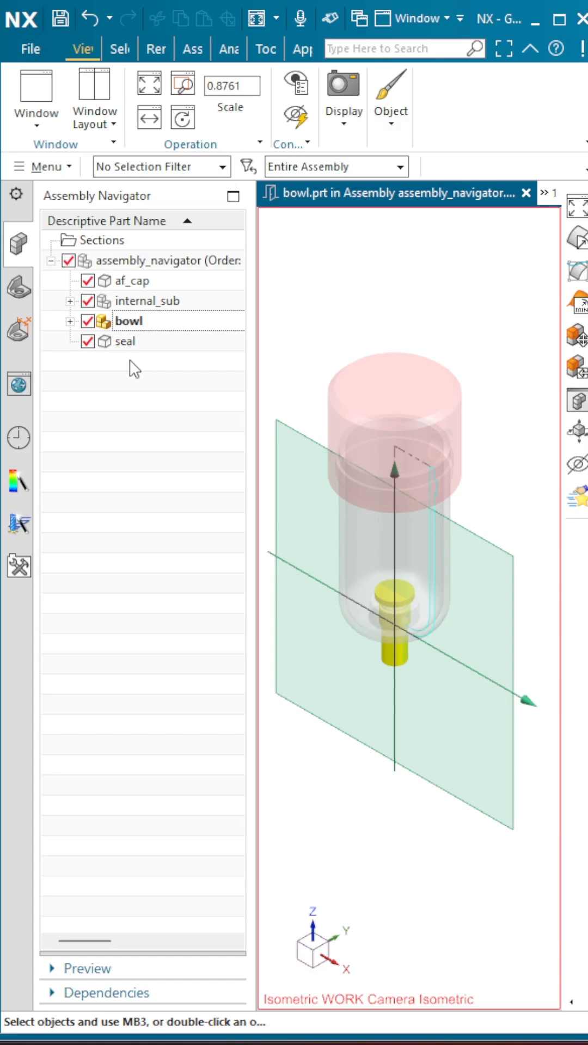
pyautogui.click(127, 321)
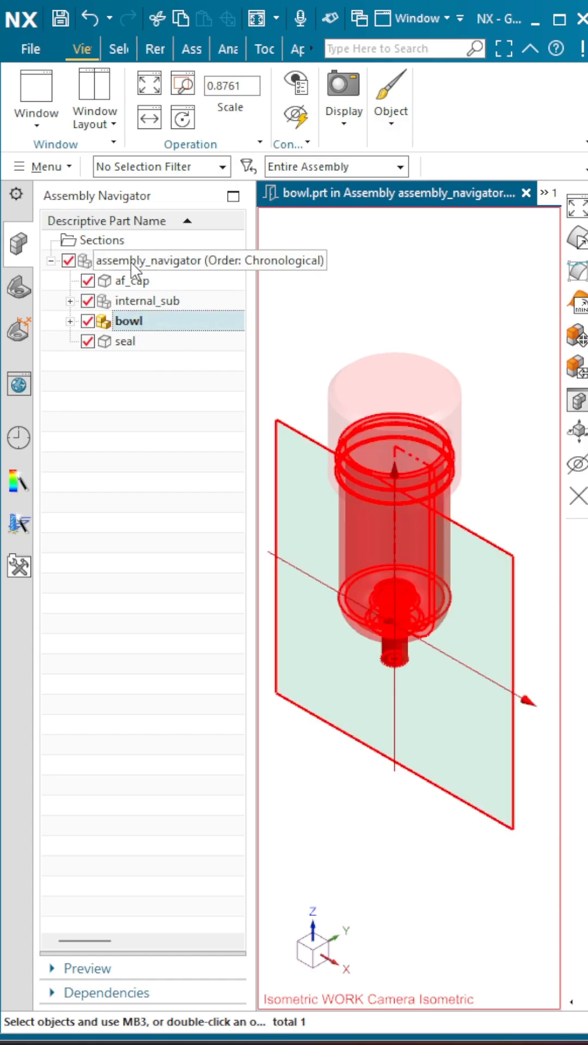
pyautogui.moveTo(210, 273)
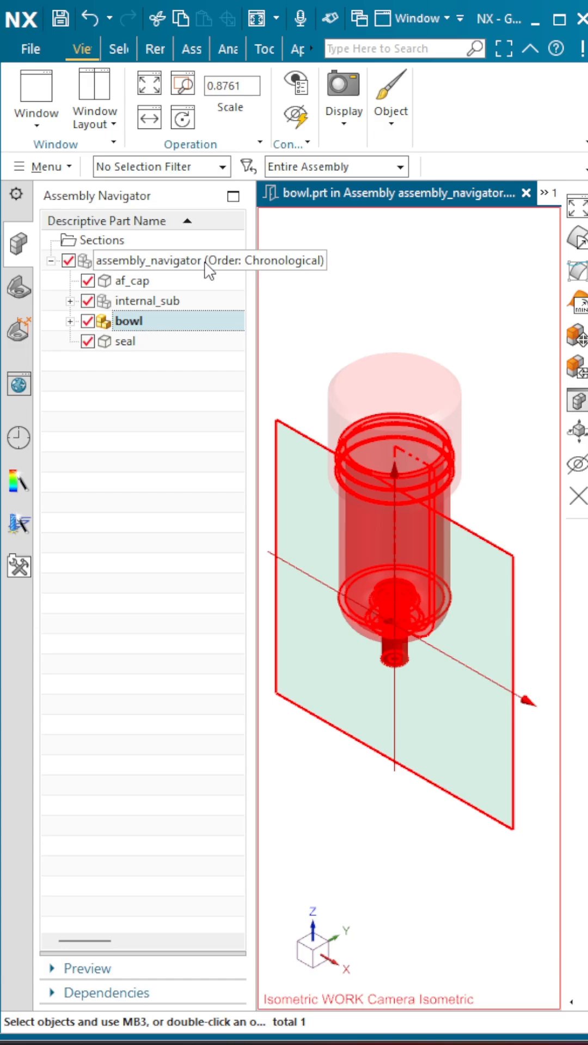
pyautogui.doubleClick(149, 260)
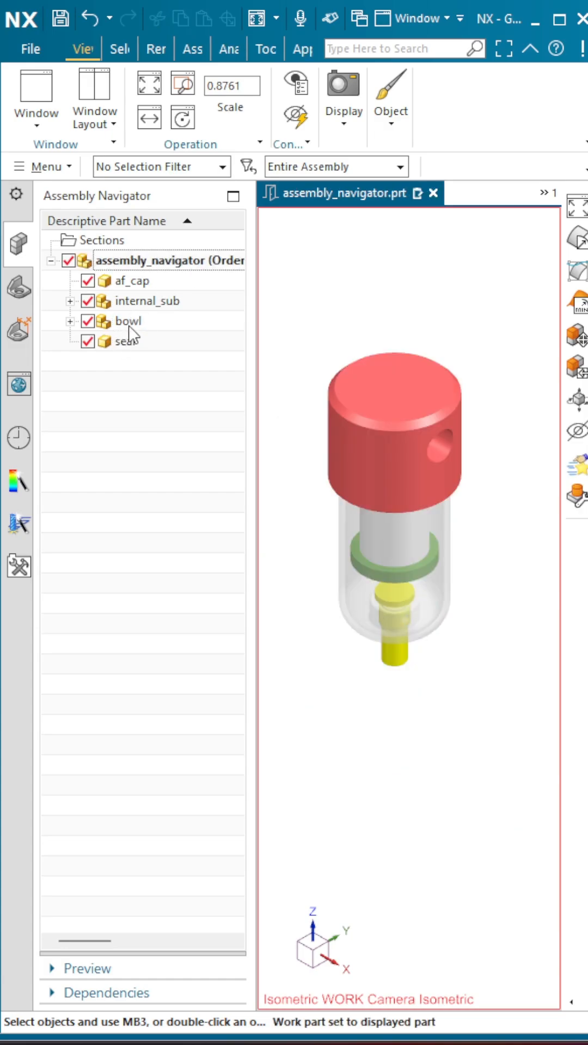
pyautogui.click(129, 320)
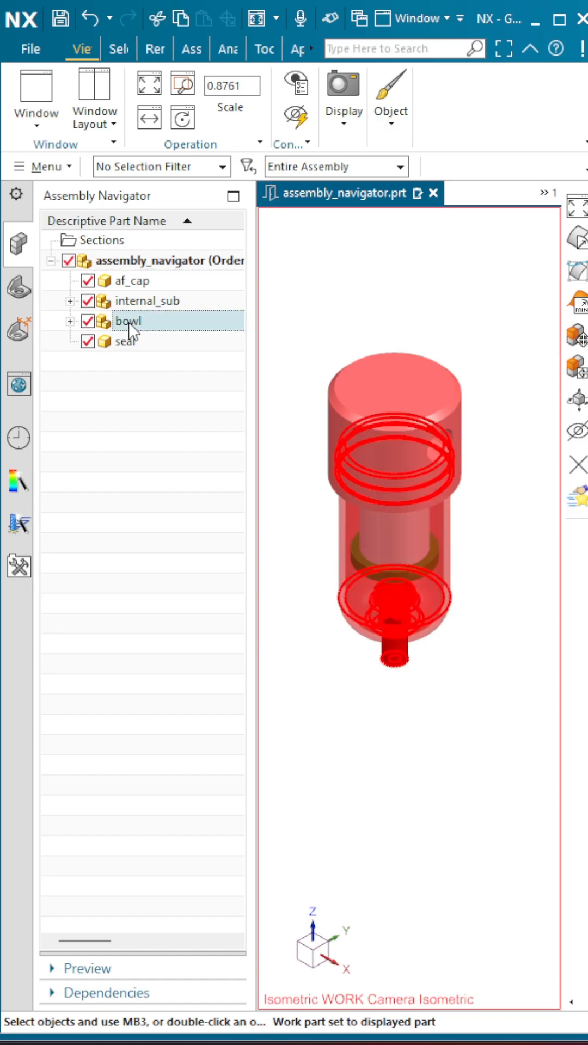
pyautogui.doubleClick(127, 320)
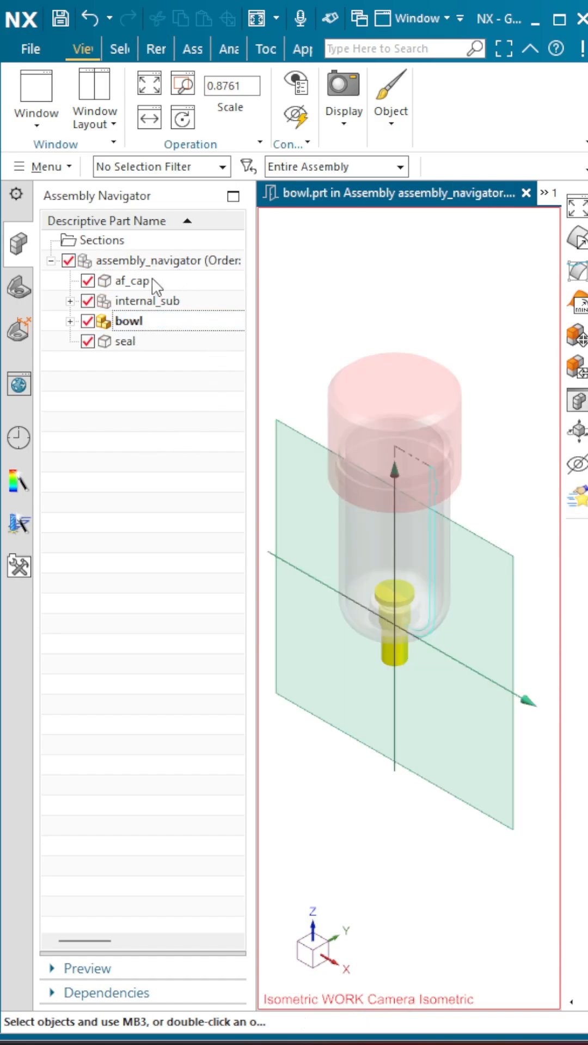
pyautogui.moveTo(348, 301)
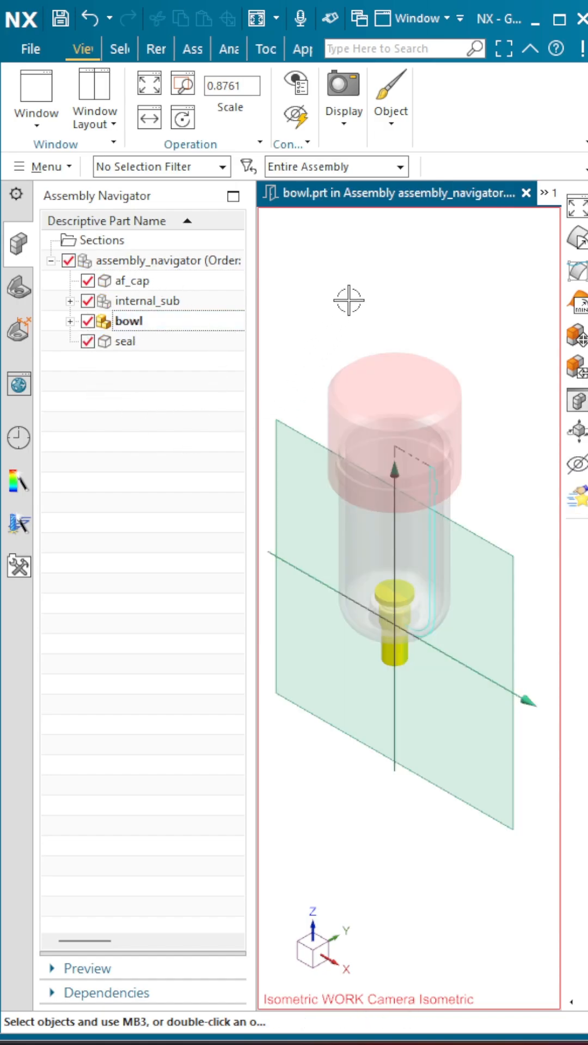
pyautogui.moveTo(400, 490)
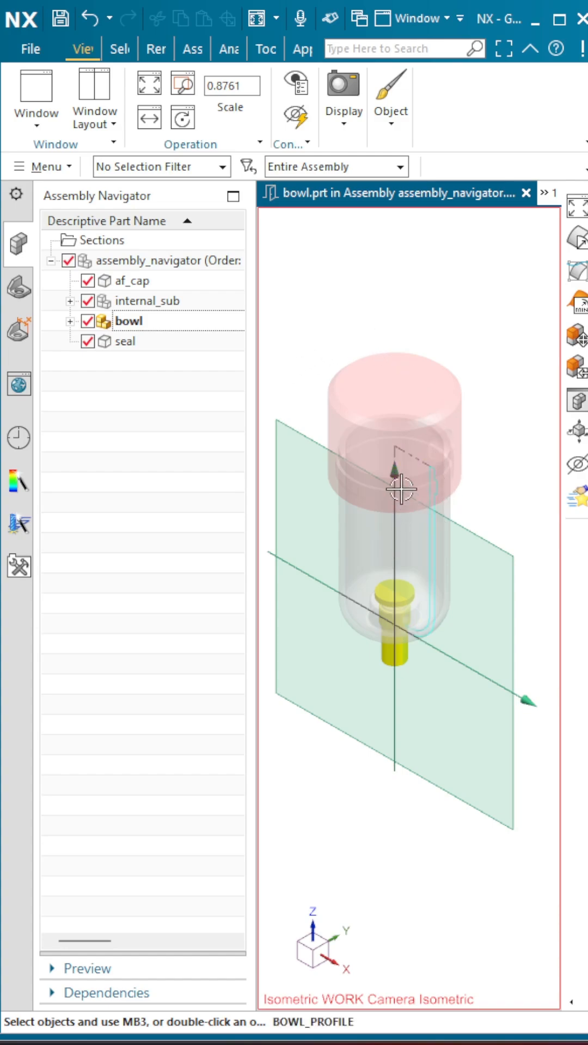